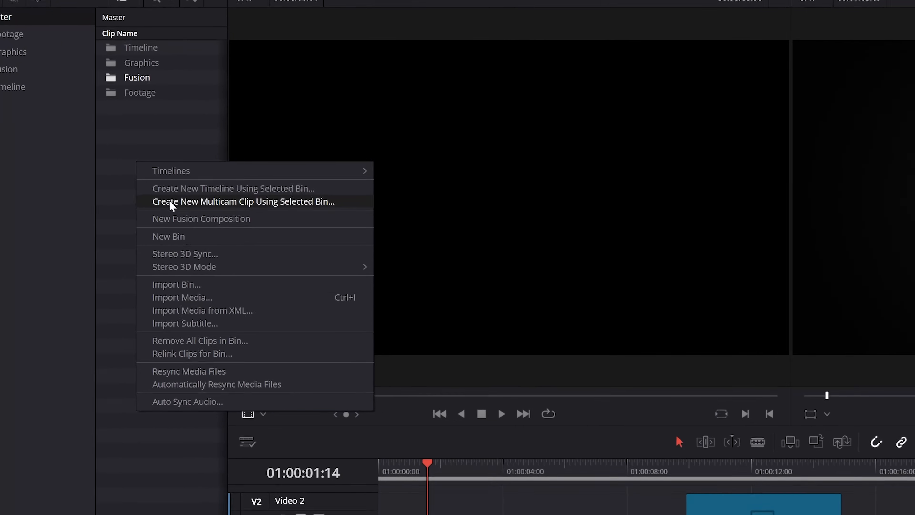
Step: Create a new Fusion composition with CONQUER text in Monument Extended at a small size
click(200, 218)
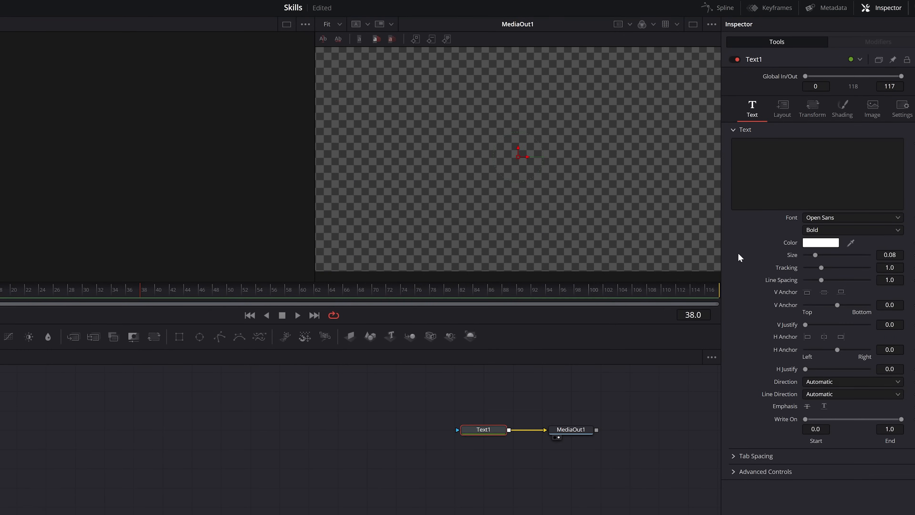
click(850, 218)
text(CONQUER)
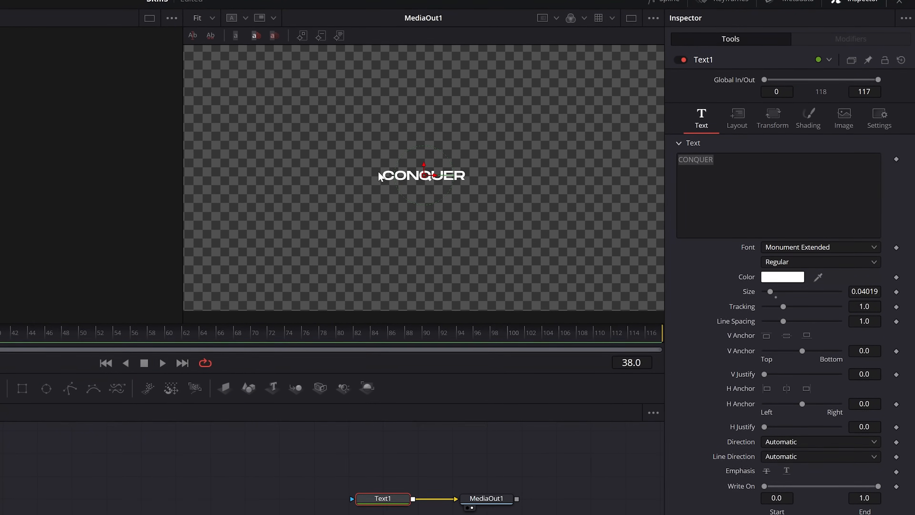
Step: Set the text layout to Path and draw a rectangular path around the frame
click(737, 117)
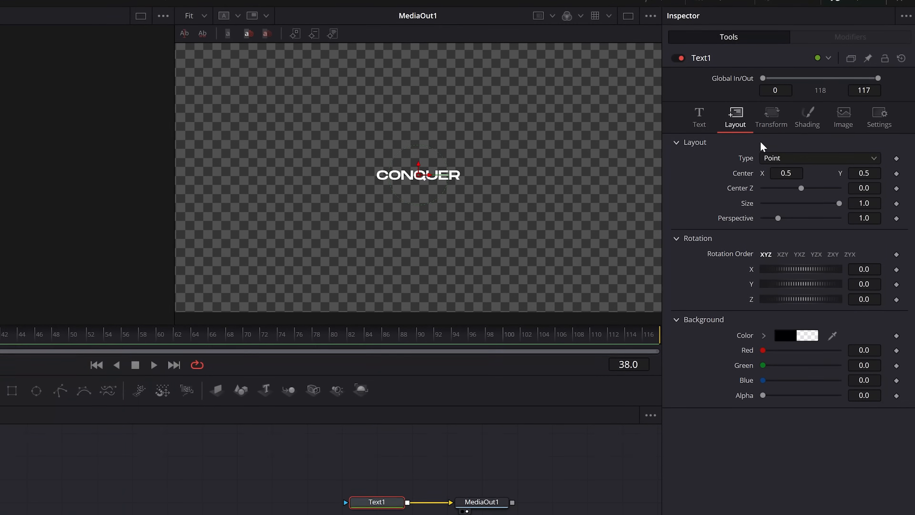
click(817, 157)
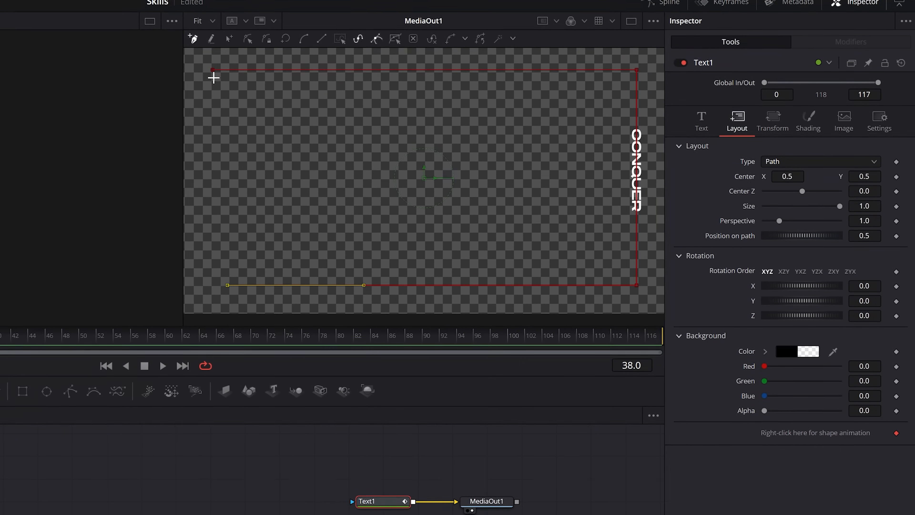
click(113, 365)
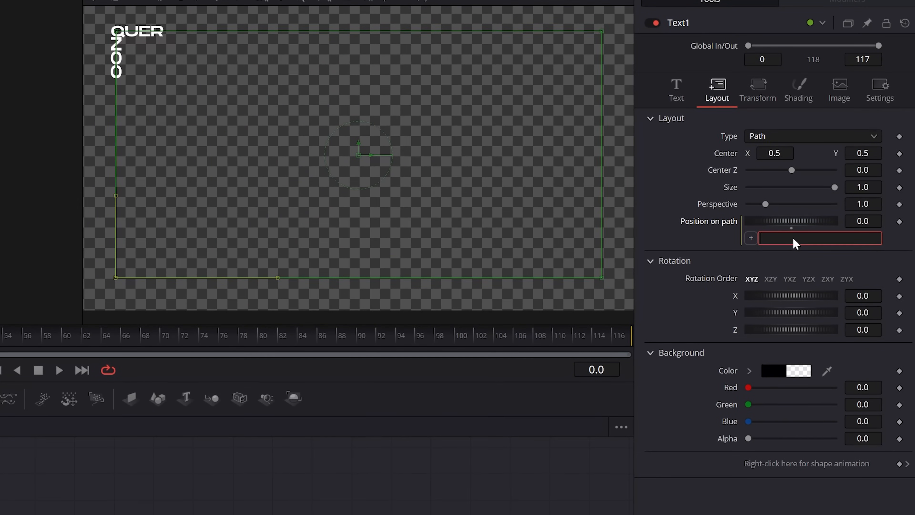
Step: Drive Position on Path with the expression time/1000
text(time/)
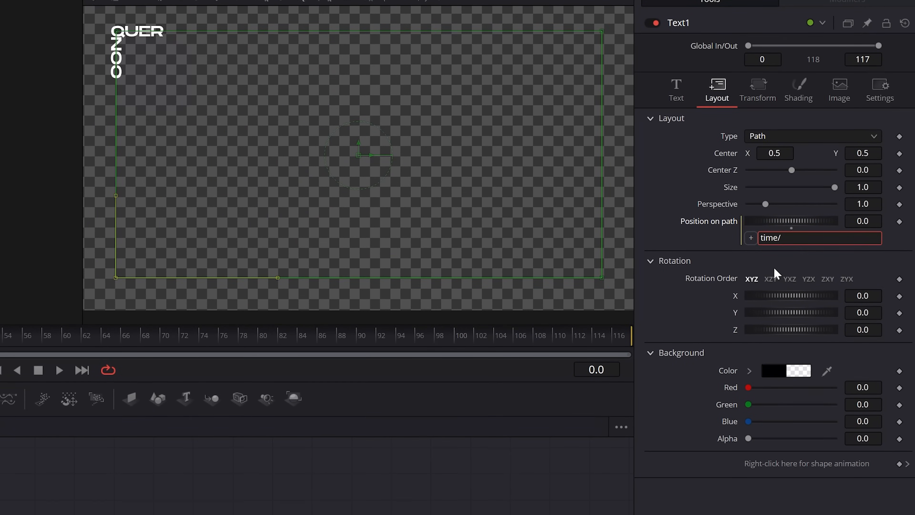
text(1000)
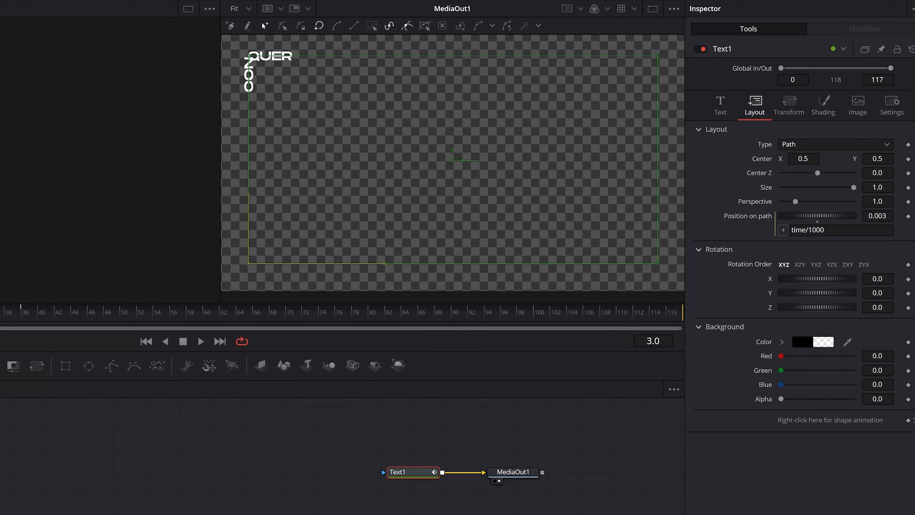
Step: Start a new composition with a four-point white polygon shape wired to the output
click(720, 105)
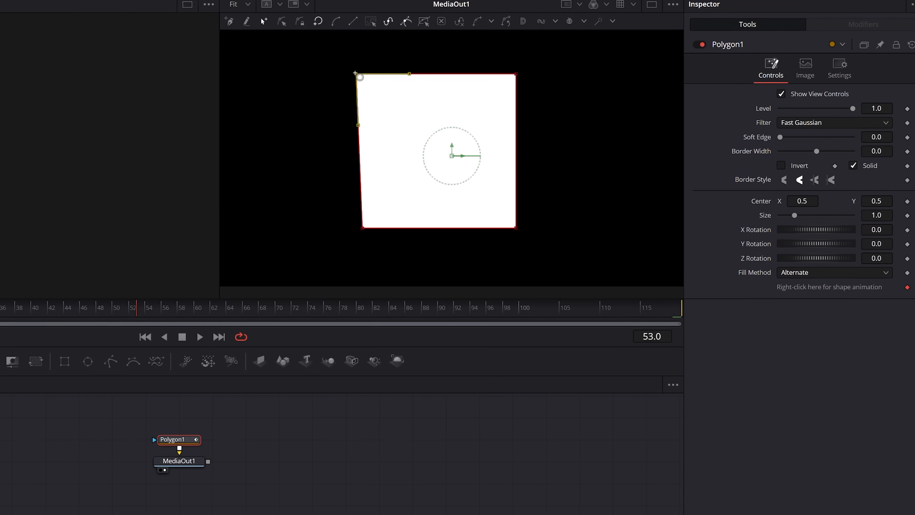
Step: Add an ellipse knob and second polygon floor line, merged over a background with a transform
click(815, 180)
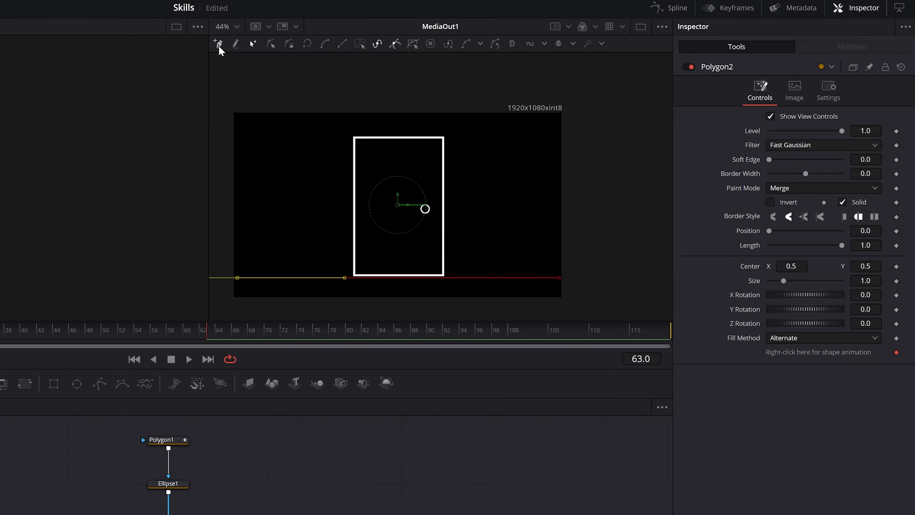
click(258, 487)
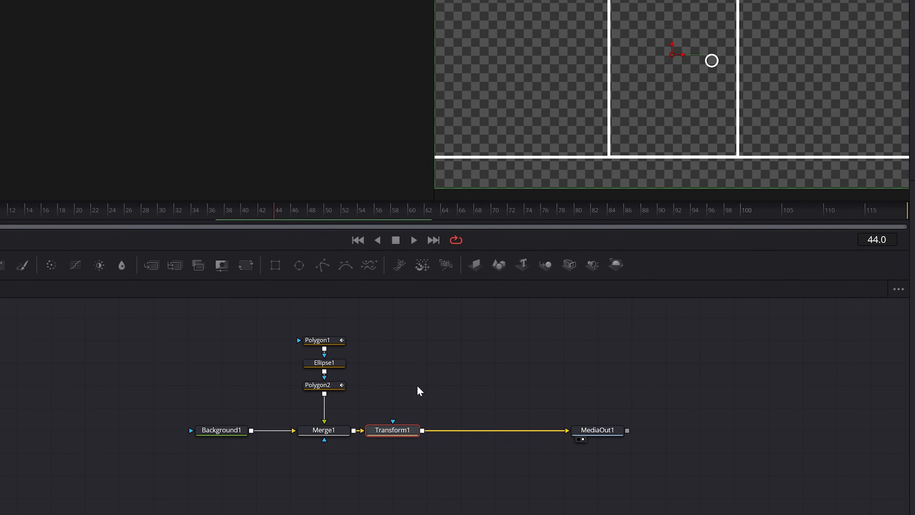
Step: Add a Duplicate node after the transform to repeat the door sideways
text(du)
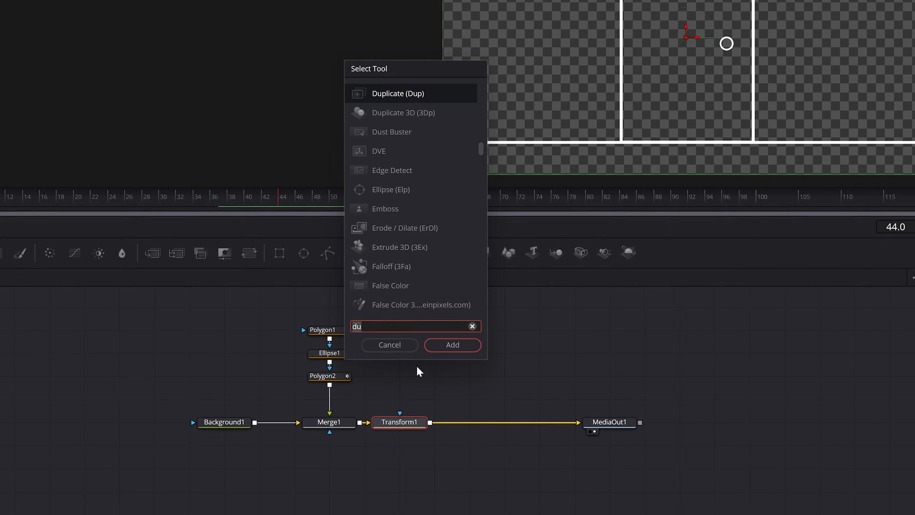
text(D)
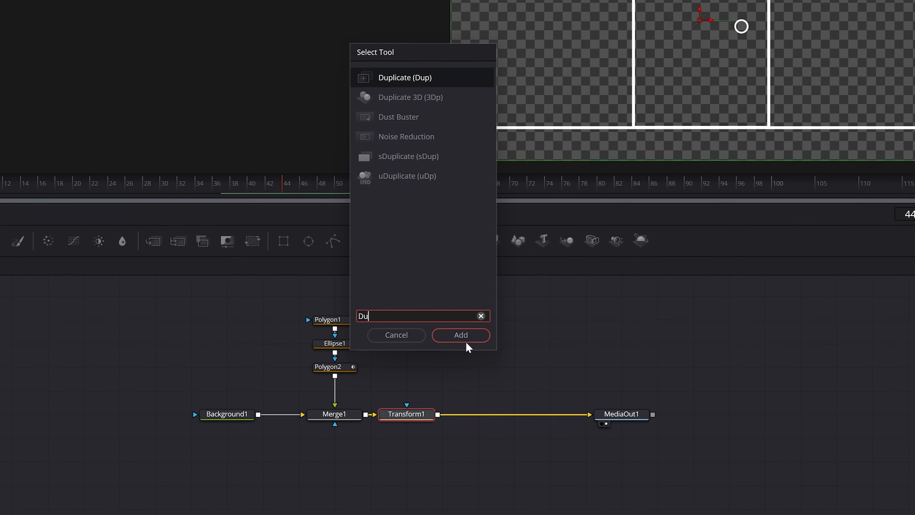
click(460, 335)
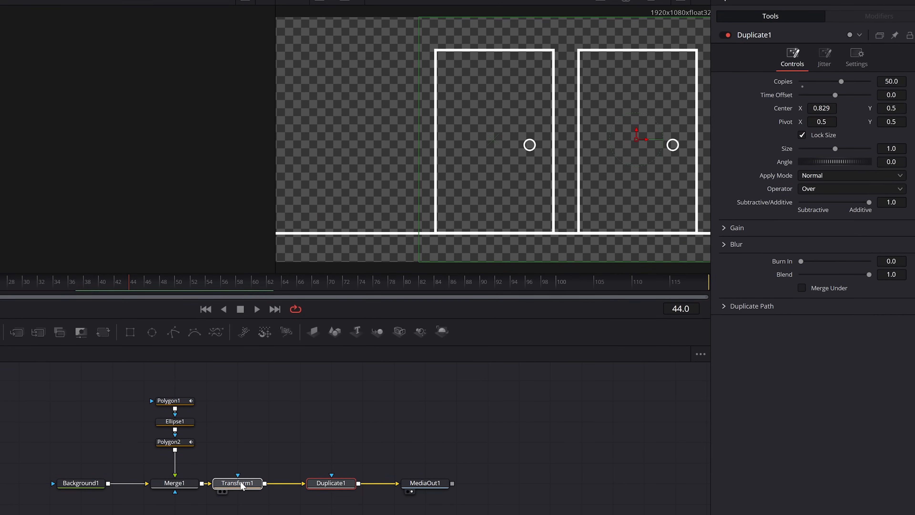
Step: Merge the door row over Background2, set Duplicate Center X 0.572, keyframe Transform1 Center at frame 98
click(237, 483)
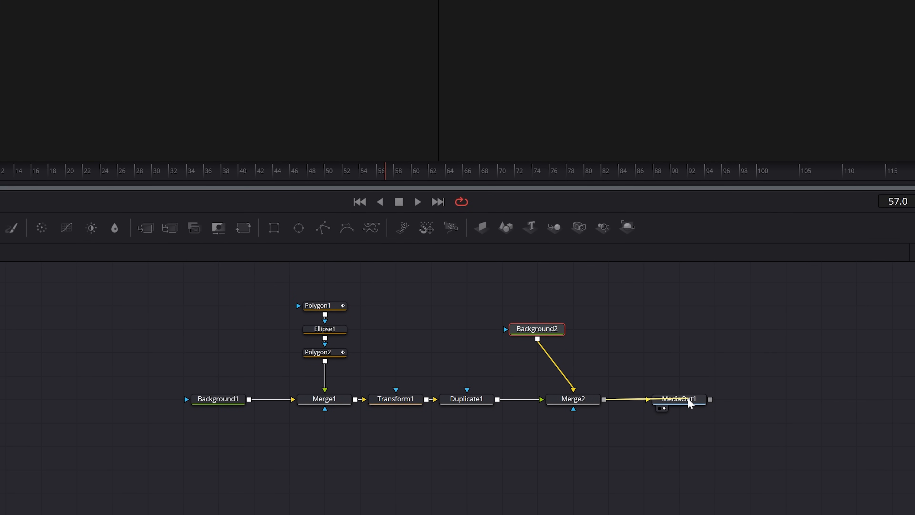
click(466, 399)
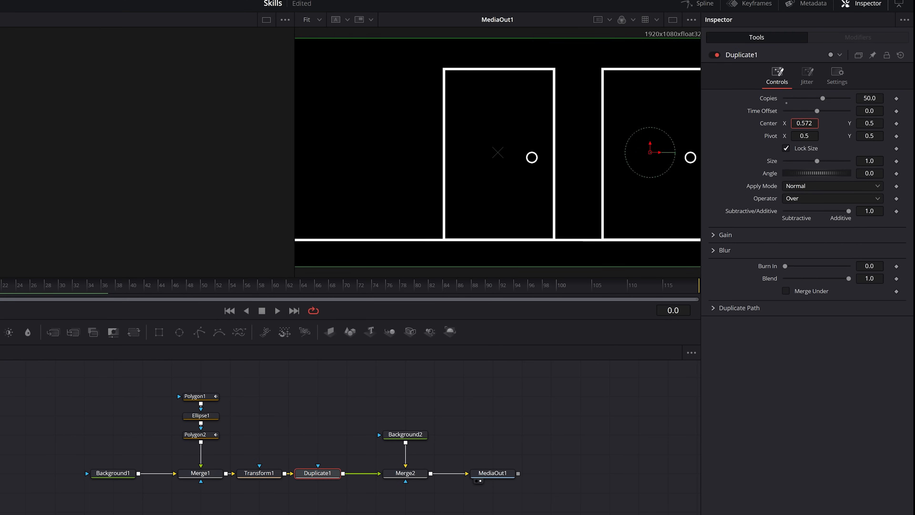
click(259, 473)
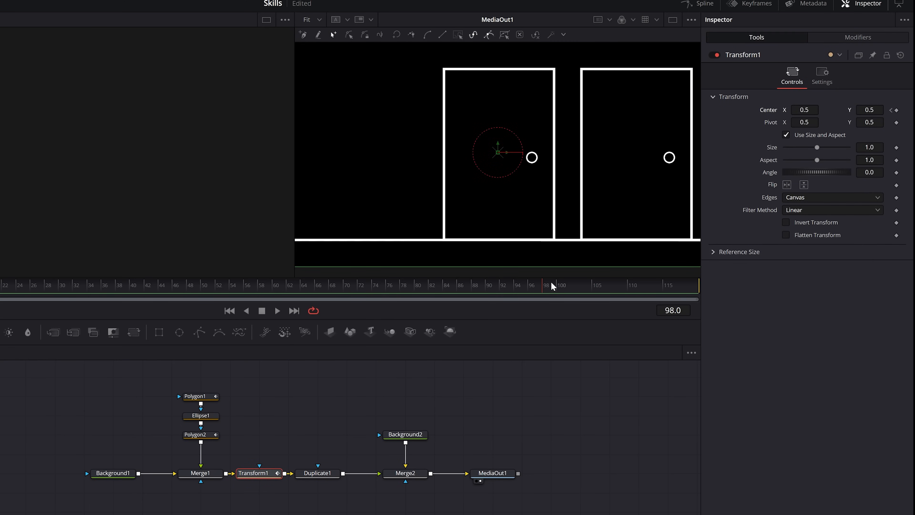
click(492, 473)
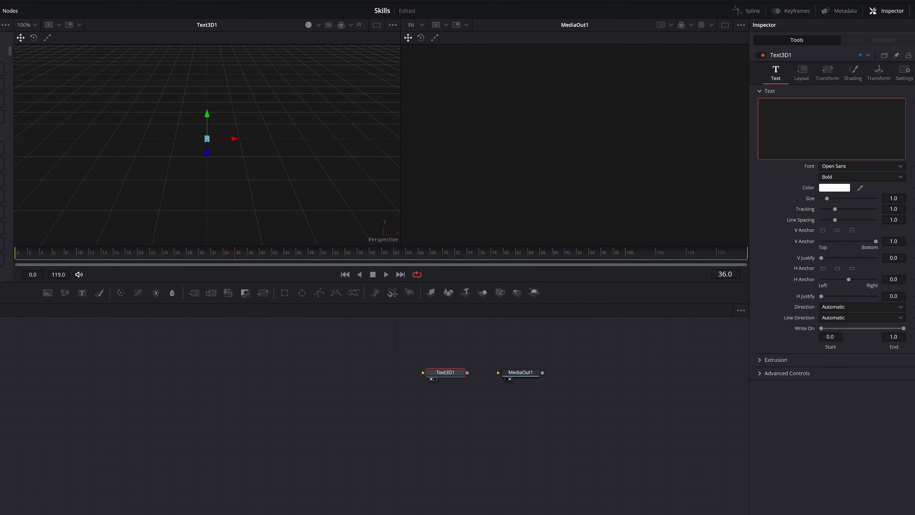
Step: Make the Text3D read CRUSH in a Morganite style, rendered black and slanted to the output
text(CRUSH)
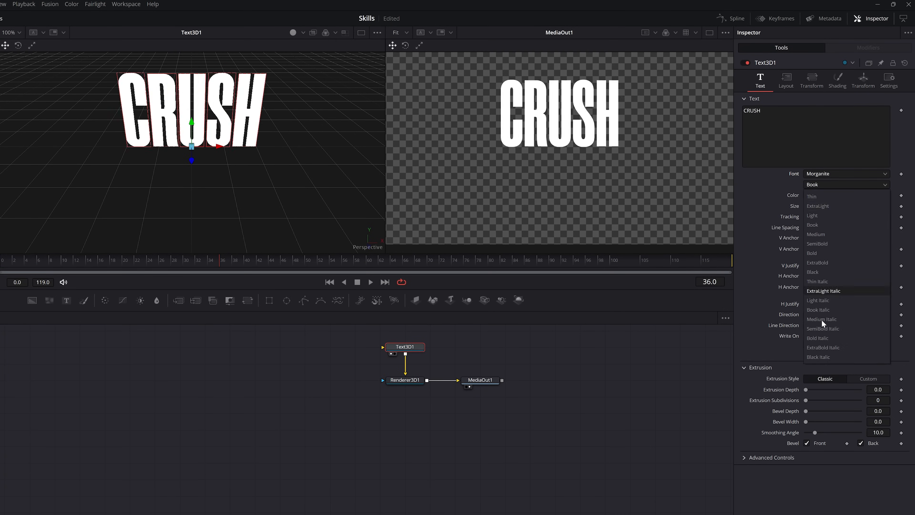
click(819, 357)
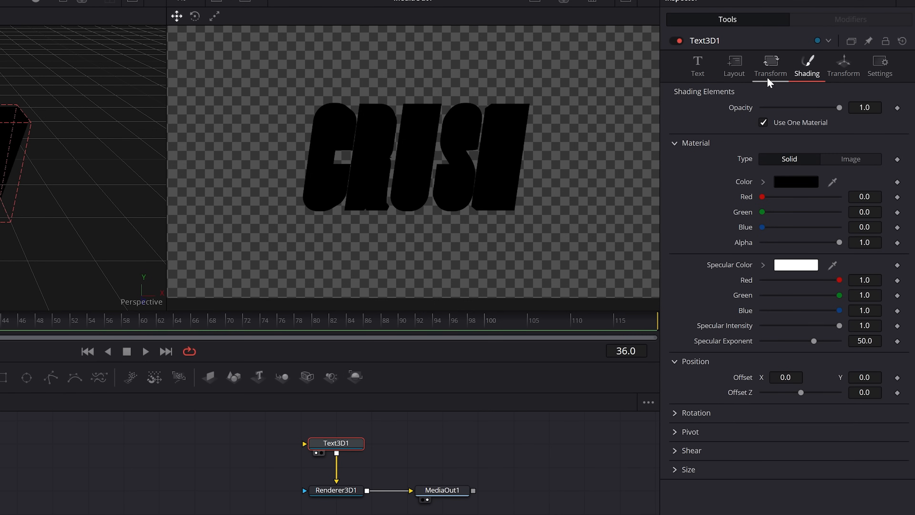
Step: Turn off Use One Material and give the CRUSH bevel a white material
click(764, 122)
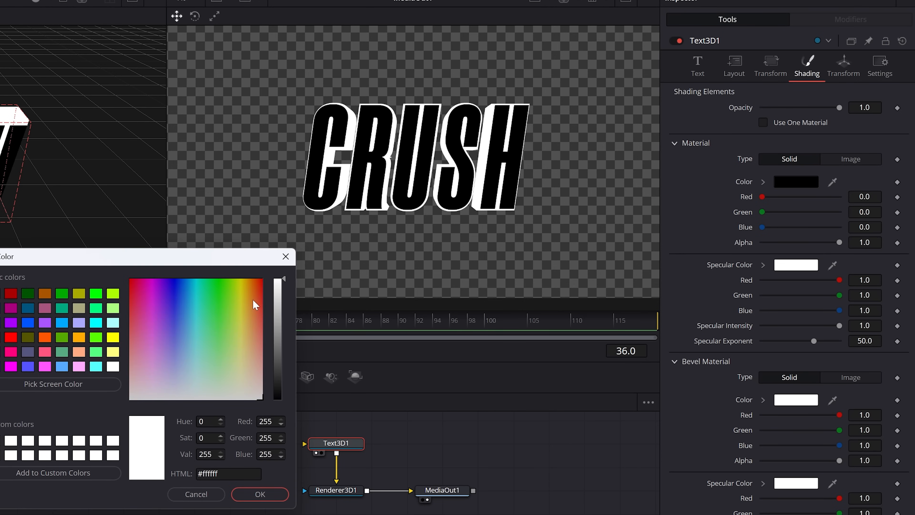
mouse_move(270, 494)
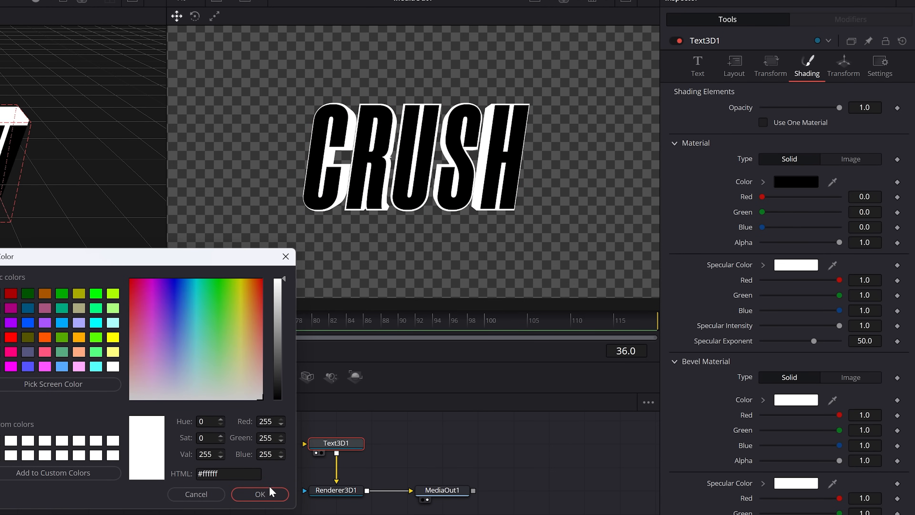
click(259, 494)
text(Dir)
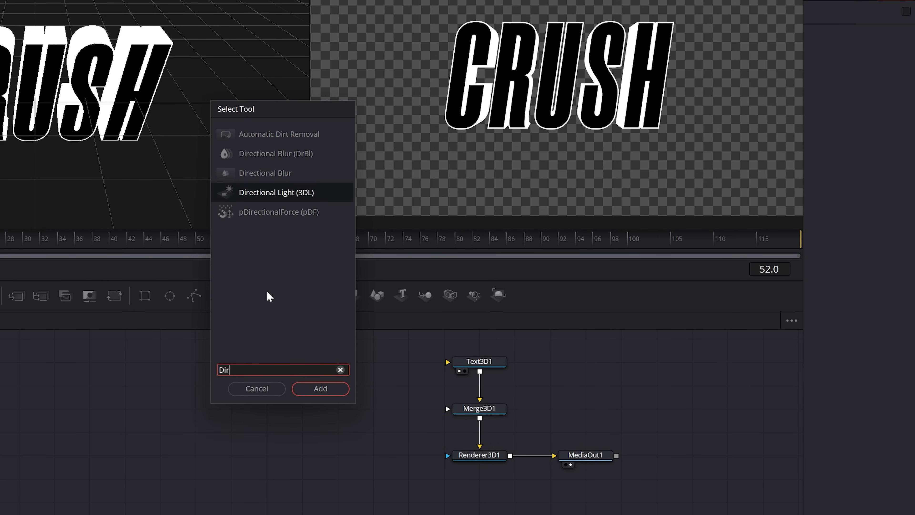
Step: Add a directional light to the 3D merge and enable lighting and shadows in the renderer
click(320, 388)
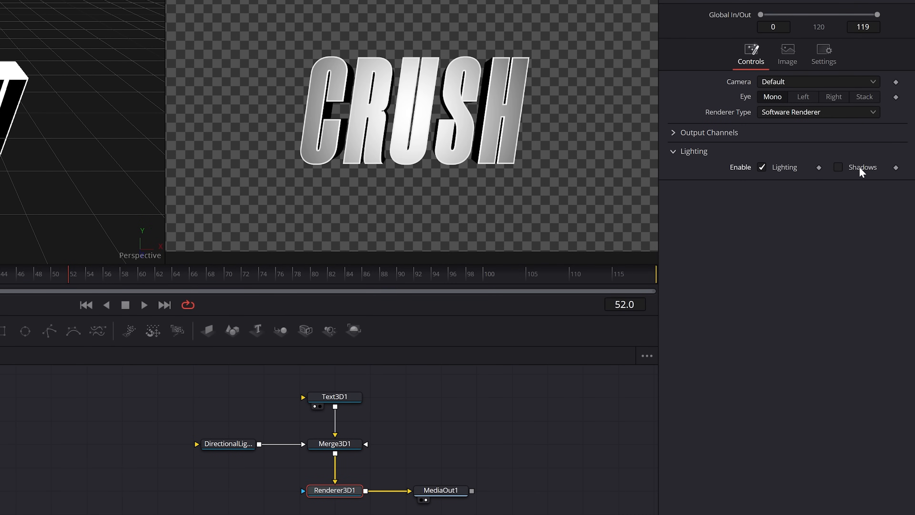
click(838, 167)
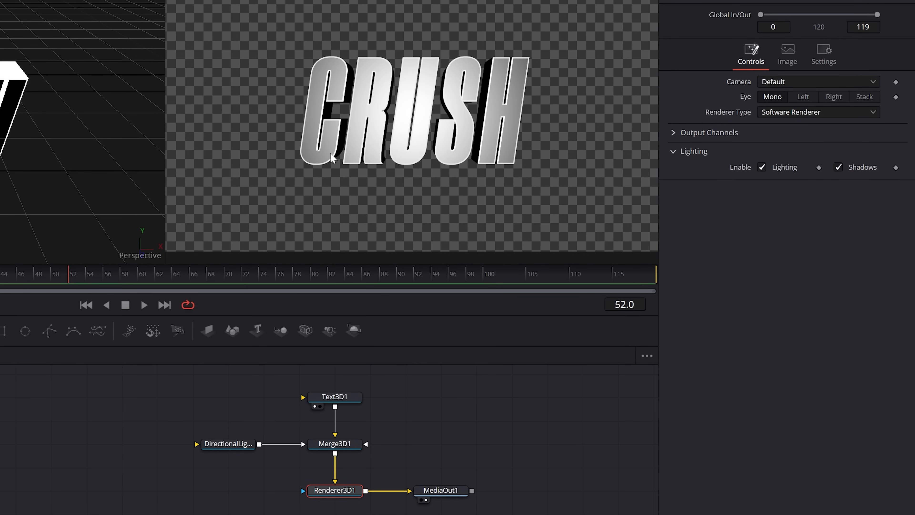
click(334, 397)
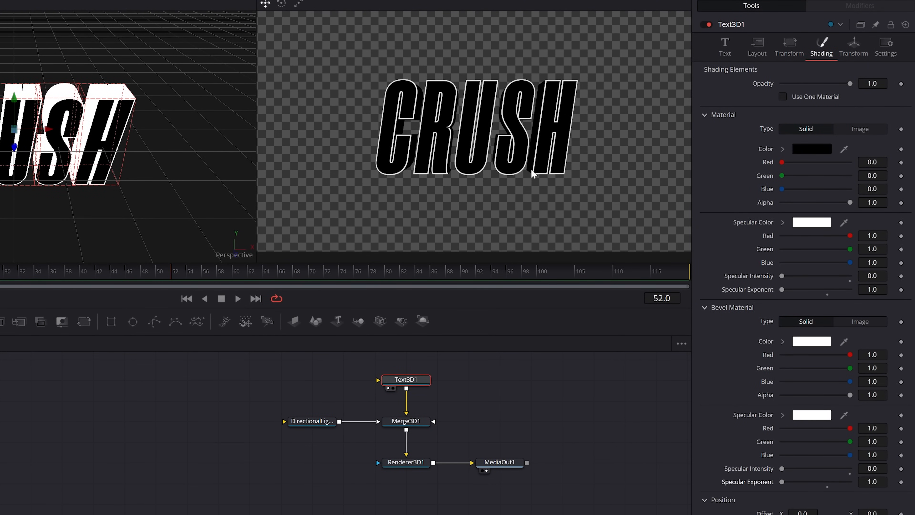
mouse_move(725, 46)
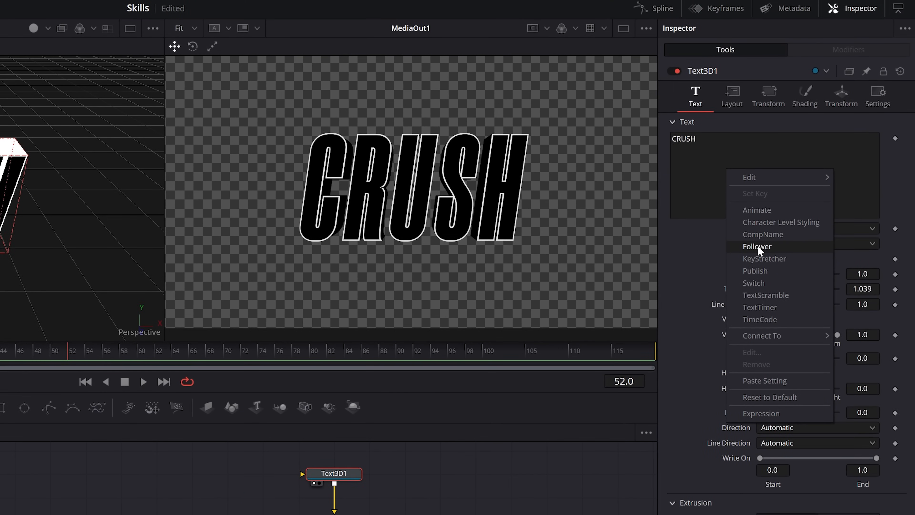
Step: Add a Follower to CRUSH and keyframe Offset Y 1.17, Rotation Y -90 at frame 0
click(758, 246)
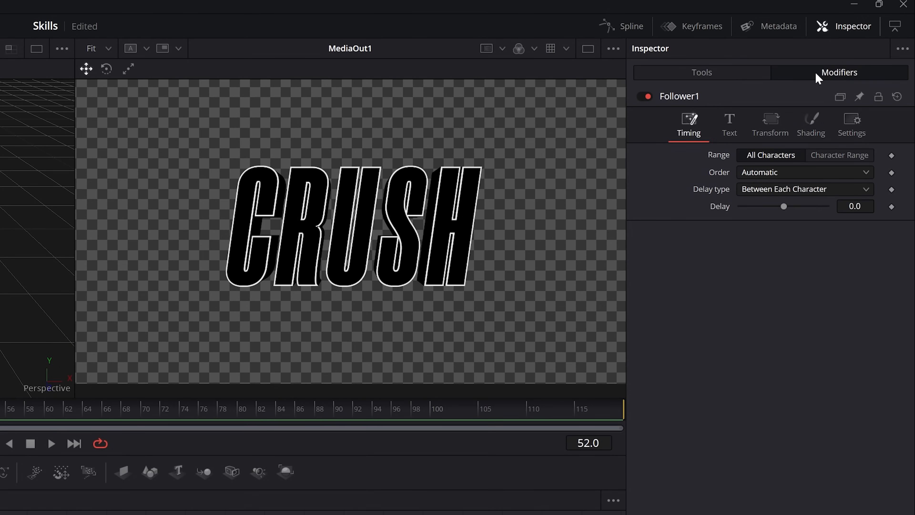
mouse_move(770, 122)
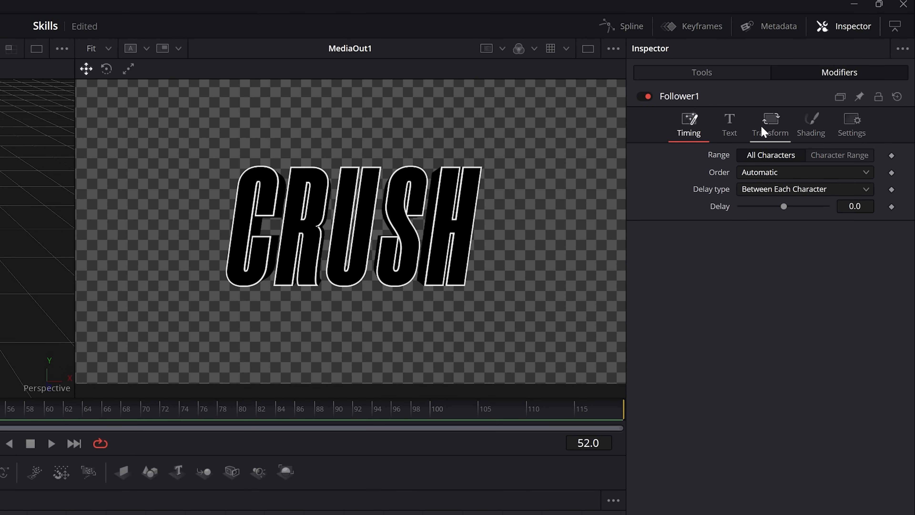
click(770, 125)
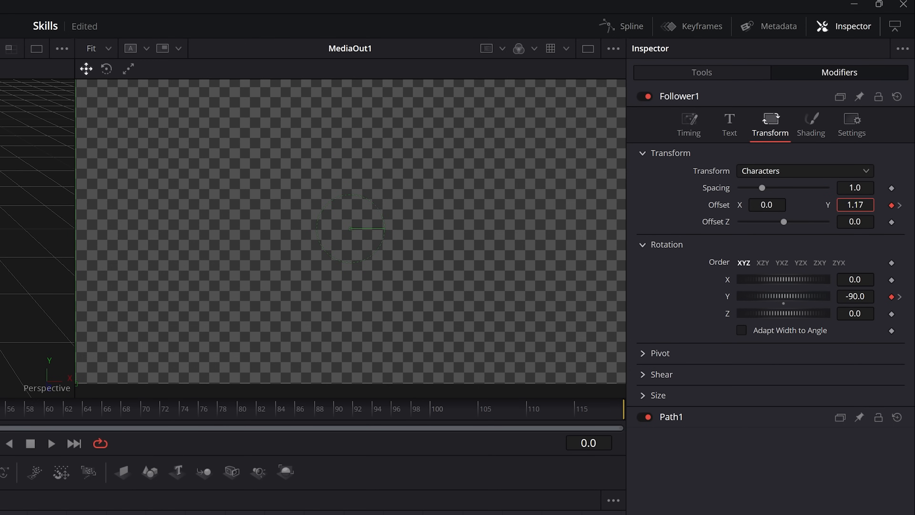
click(689, 124)
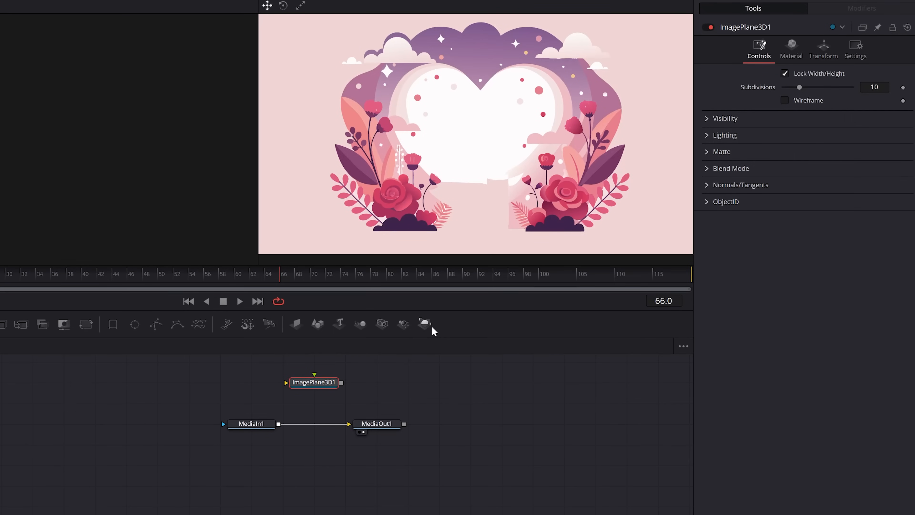
Step: Add a Renderer3D after the image plane and feed it into MediaOut1
click(425, 324)
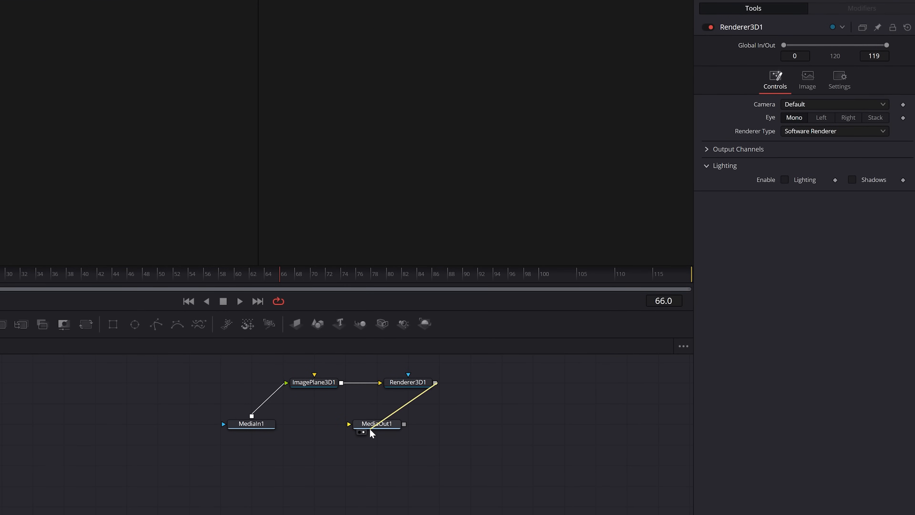
click(314, 382)
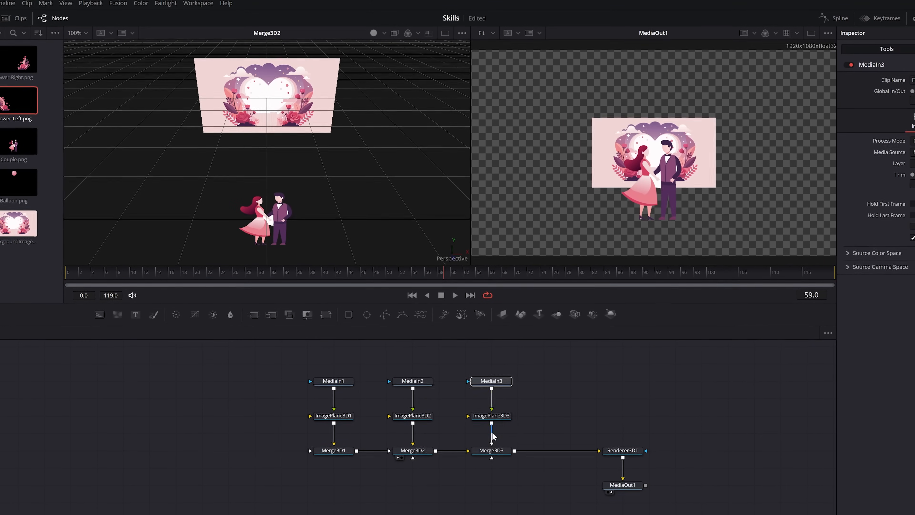
Step: Chain the image-plane merges for the background, couple and flower layers
click(491, 415)
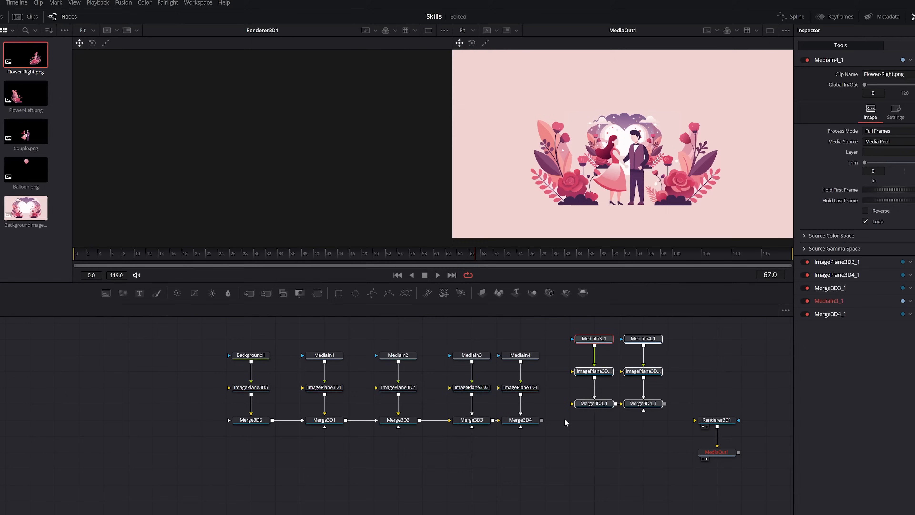
click(594, 372)
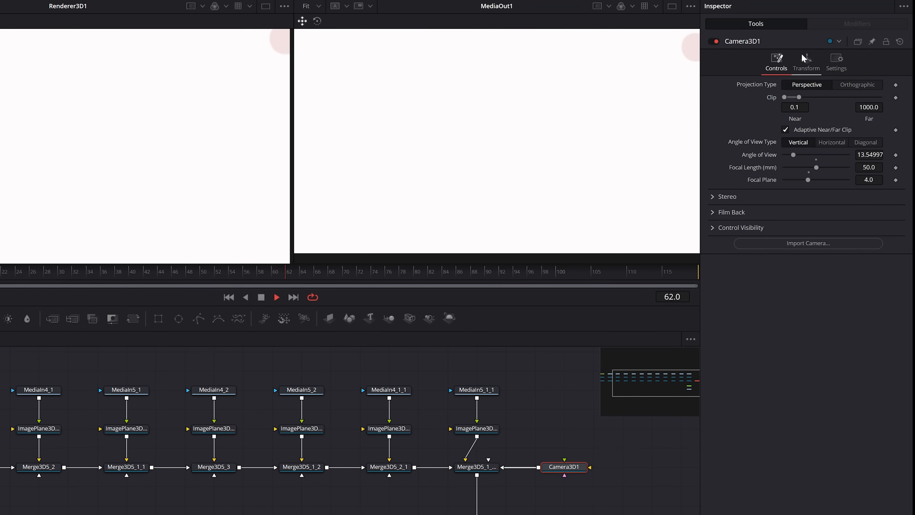
Step: Show the Camera3D's Transform settings in the Inspector
click(807, 63)
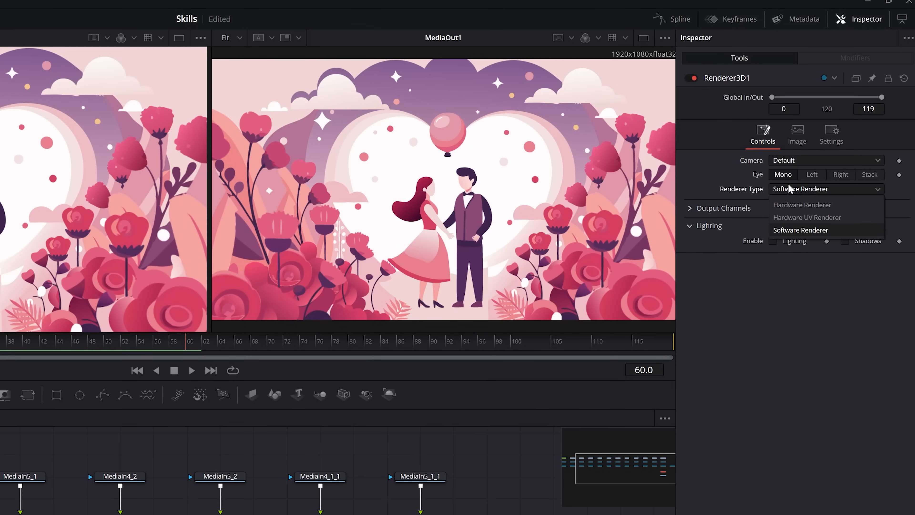
Step: Set Renderer3D to Hardware Renderer, enable Accumulation Effects and Depth of Field, and adjust the DoF blur amount
click(802, 205)
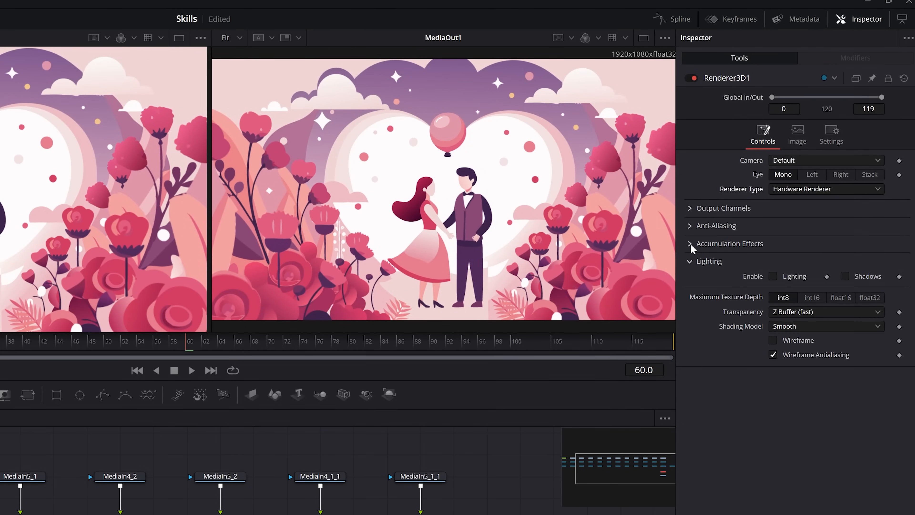
click(691, 243)
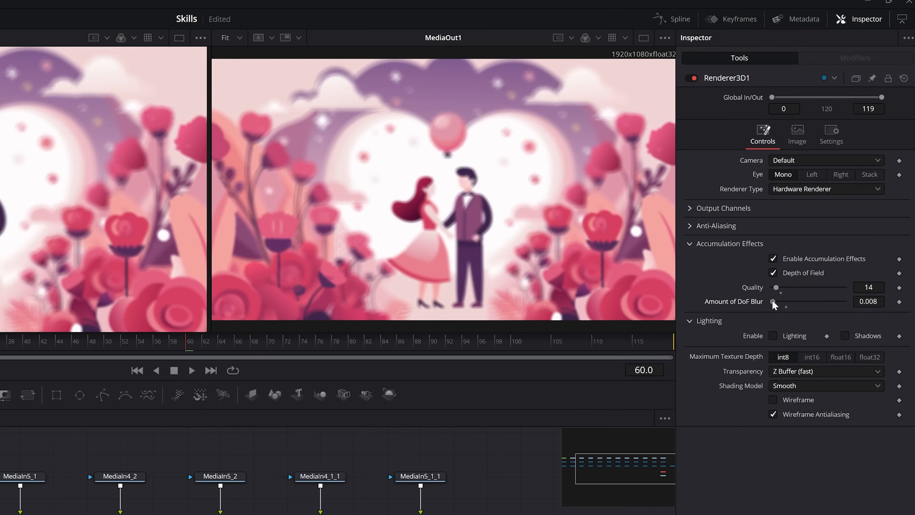
click(519, 332)
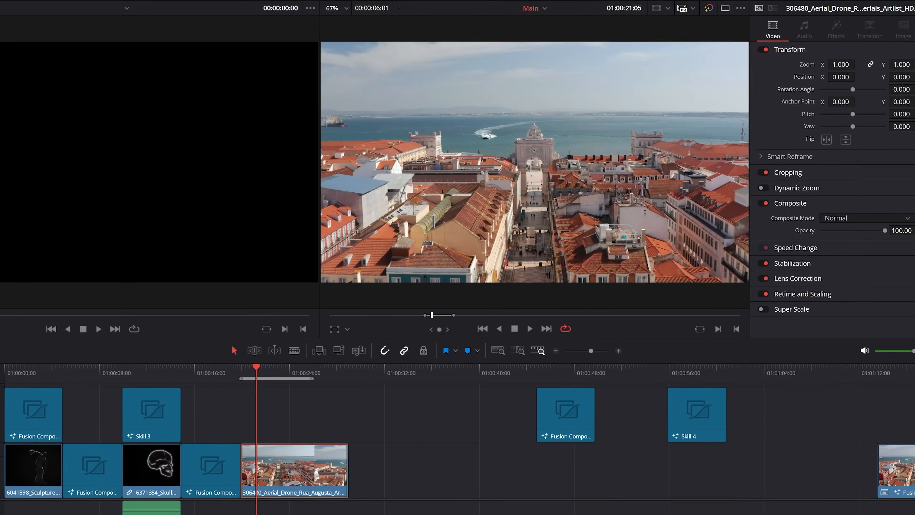
Step: Send the aerial drone clip from the Edit timeline to the Fusion page
right_click(294, 472)
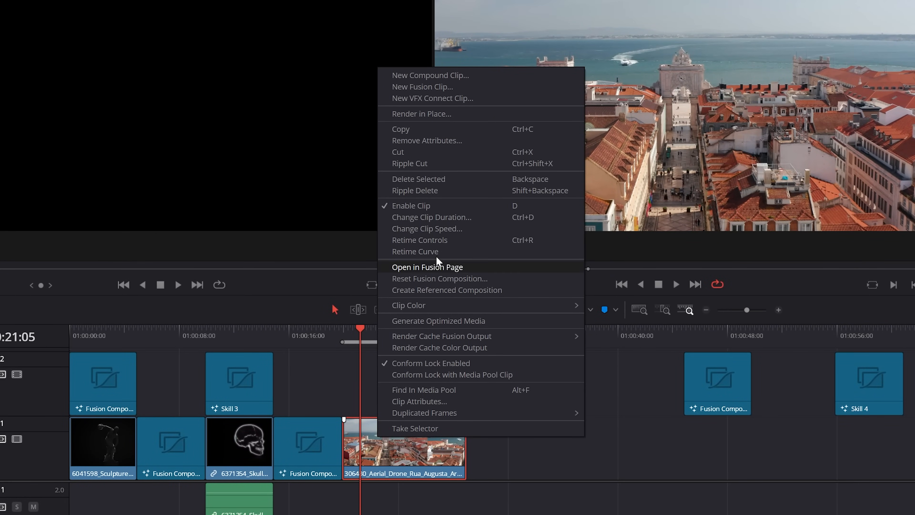
click(422, 87)
text(Direc)
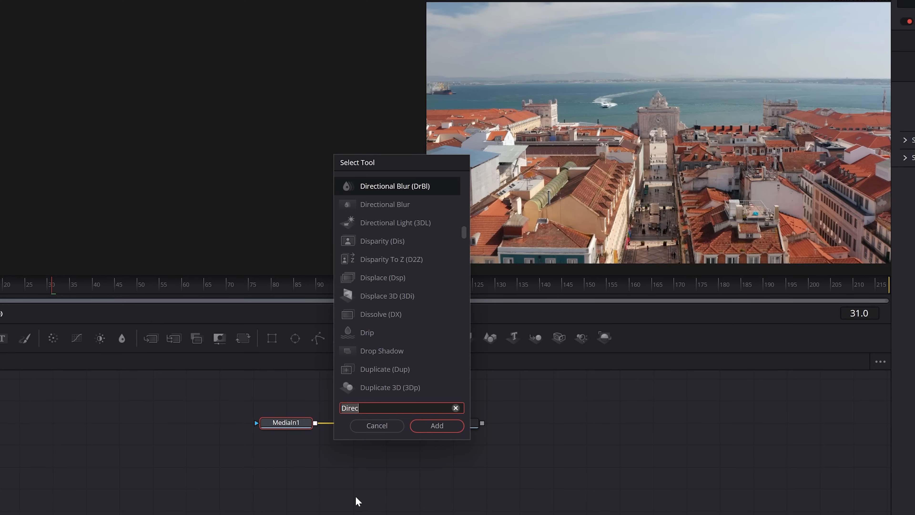
Step: Insert a CameraTracker on the drone footage, auto track it, solve the camera and show Export settings
click(436, 425)
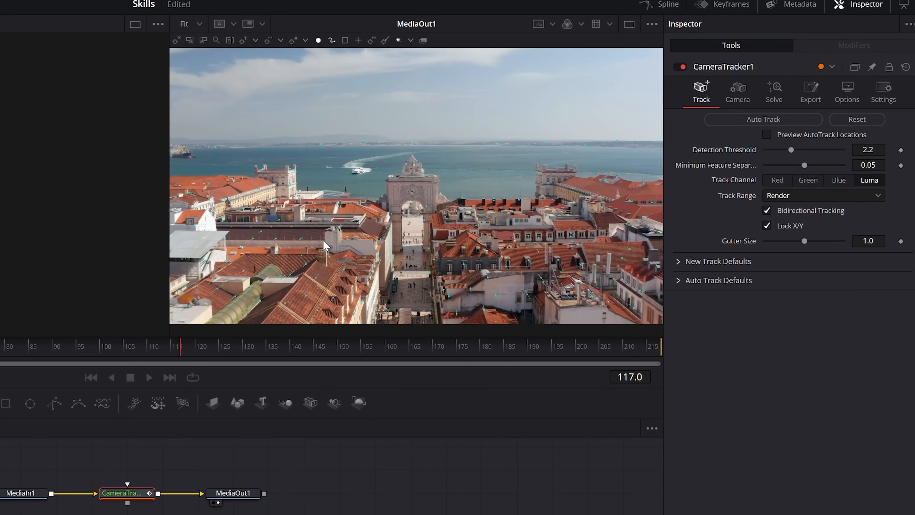
click(772, 92)
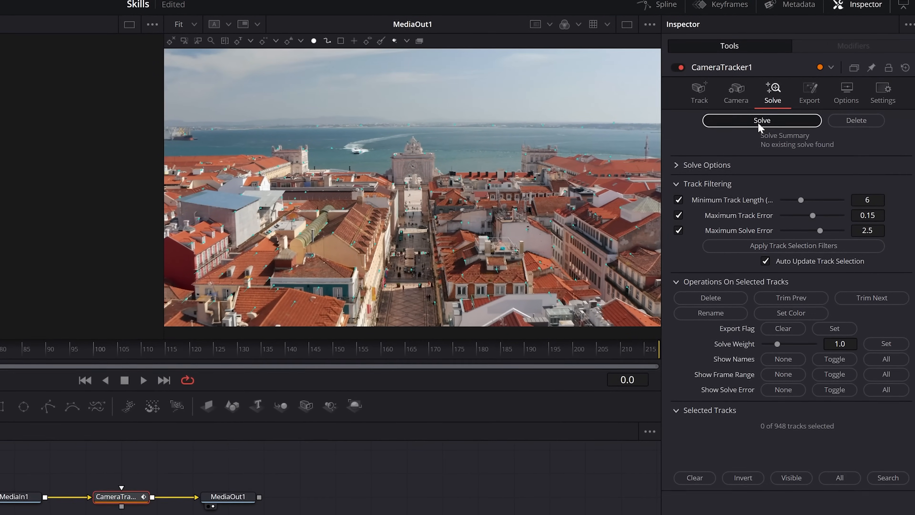
click(762, 120)
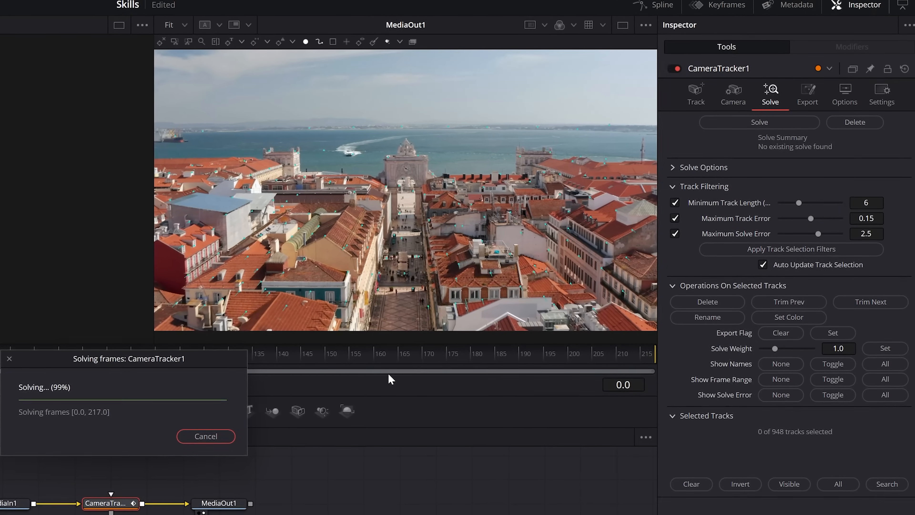
click(806, 95)
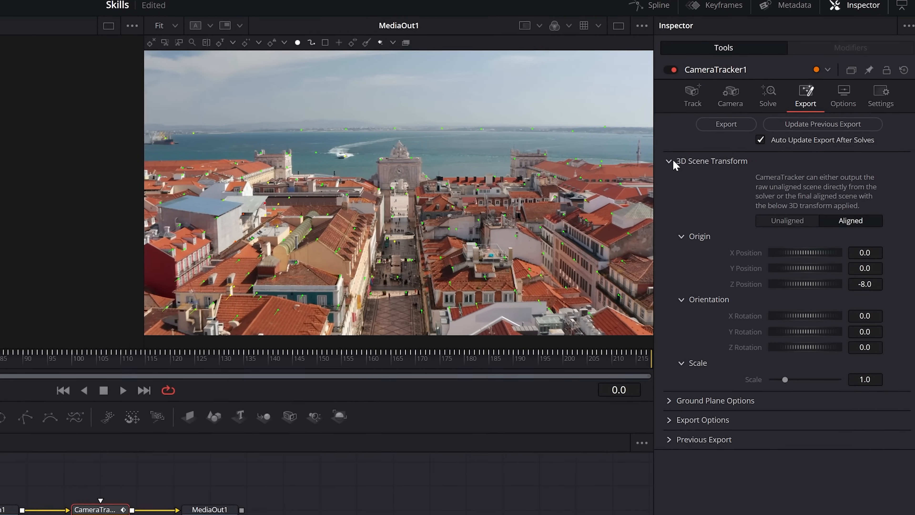
Step: Under 3D Scene Transform, set the scene origin from the selected ground track points
click(786, 221)
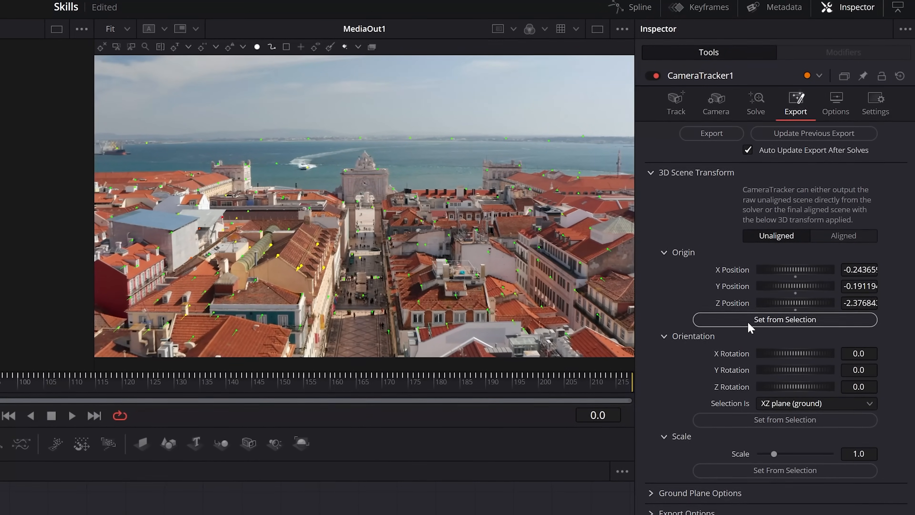
click(843, 239)
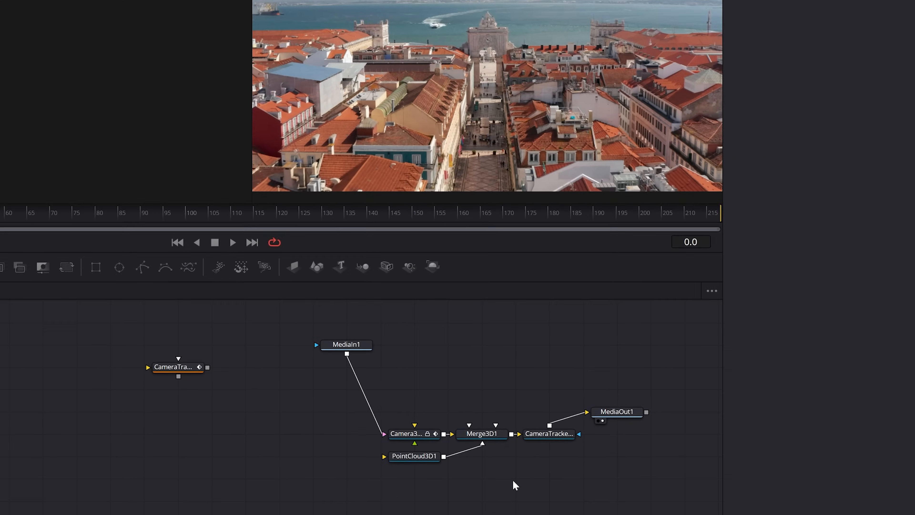
Step: Feed the TRACK THIS BABY! callout onto an ImagePlane3D joined to Merge3D1 and show its transform
click(342, 263)
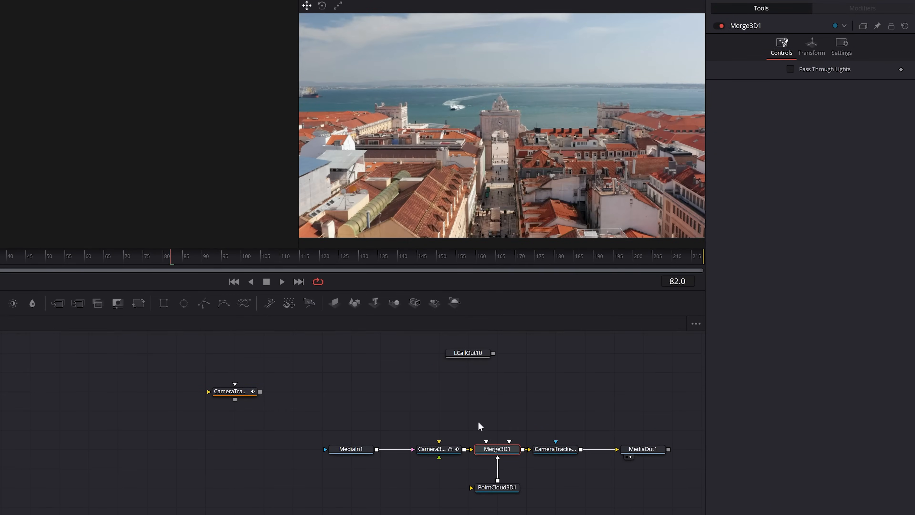
click(57, 302)
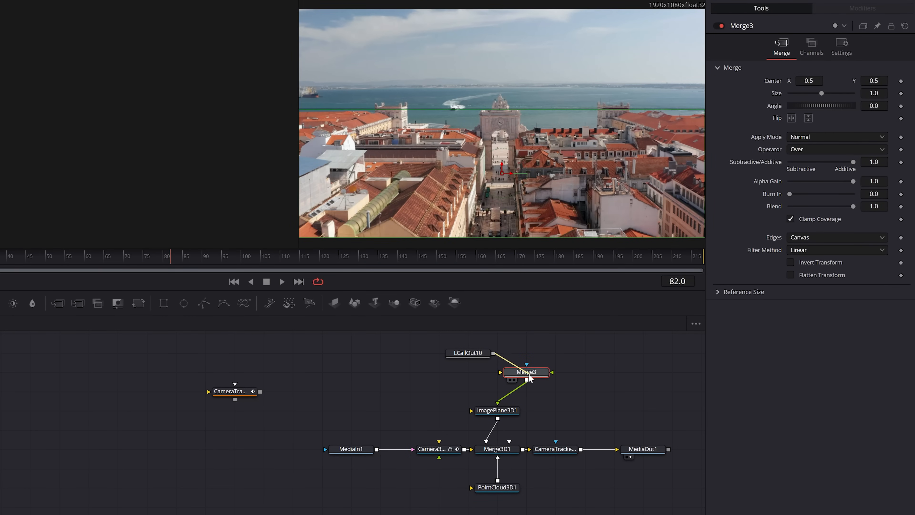
click(497, 410)
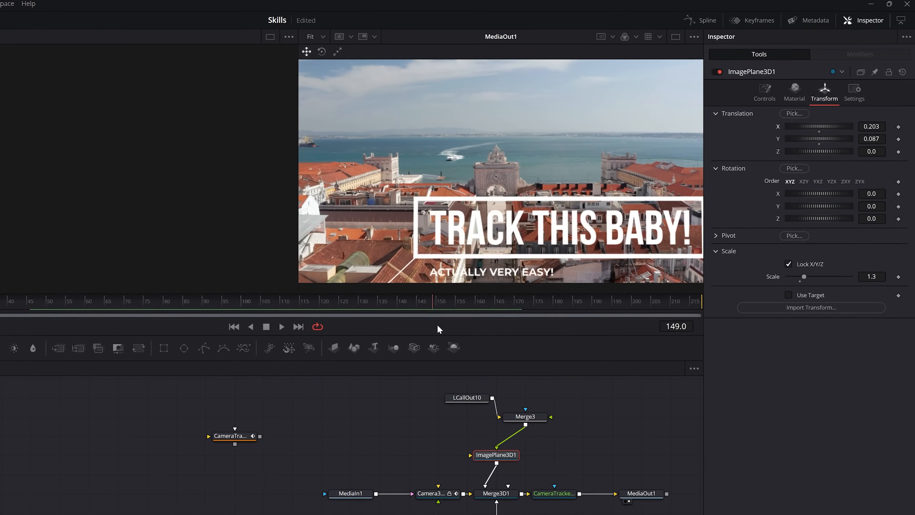